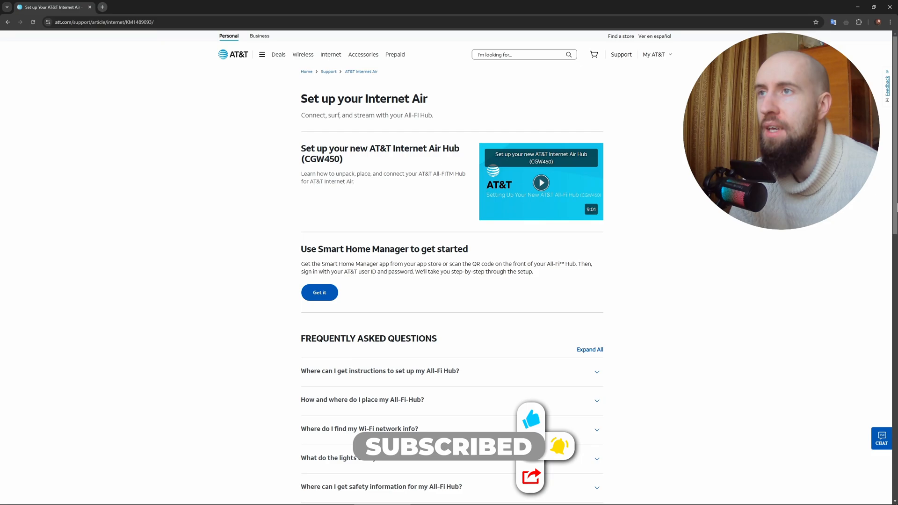
scroll(down, 3)
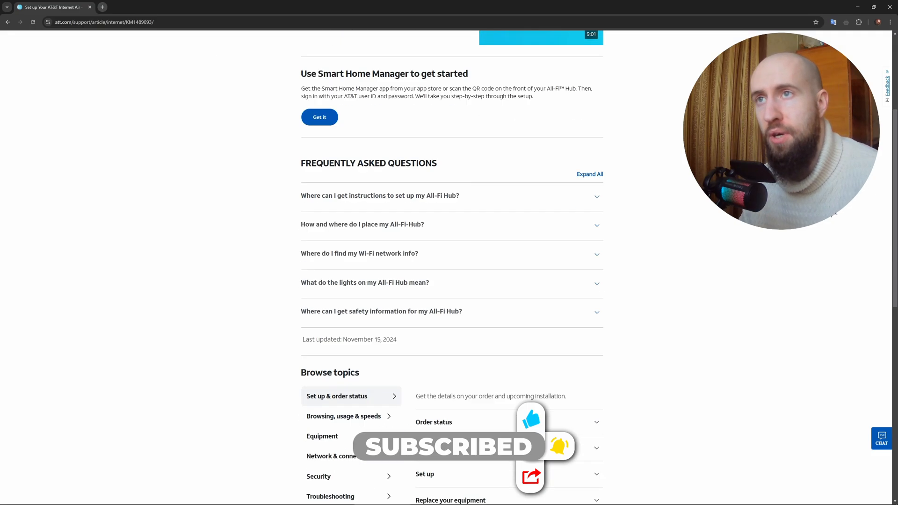
scroll(down, 3)
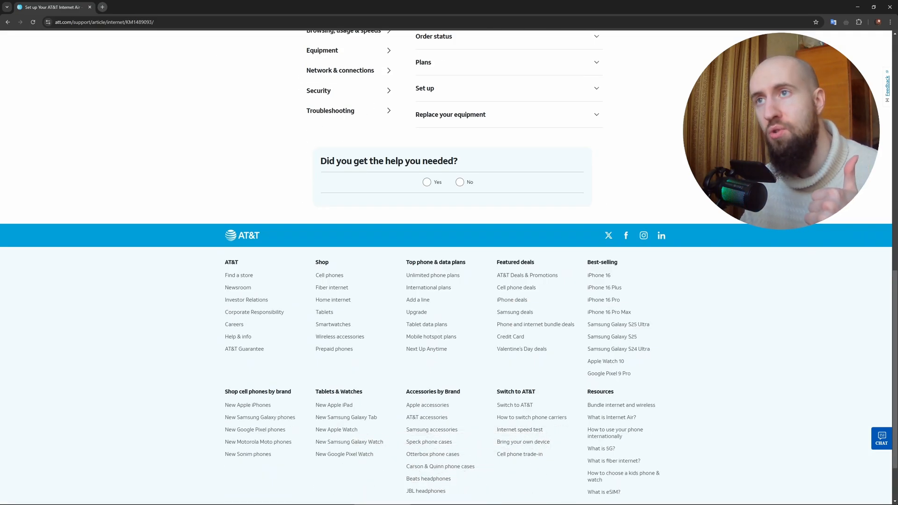